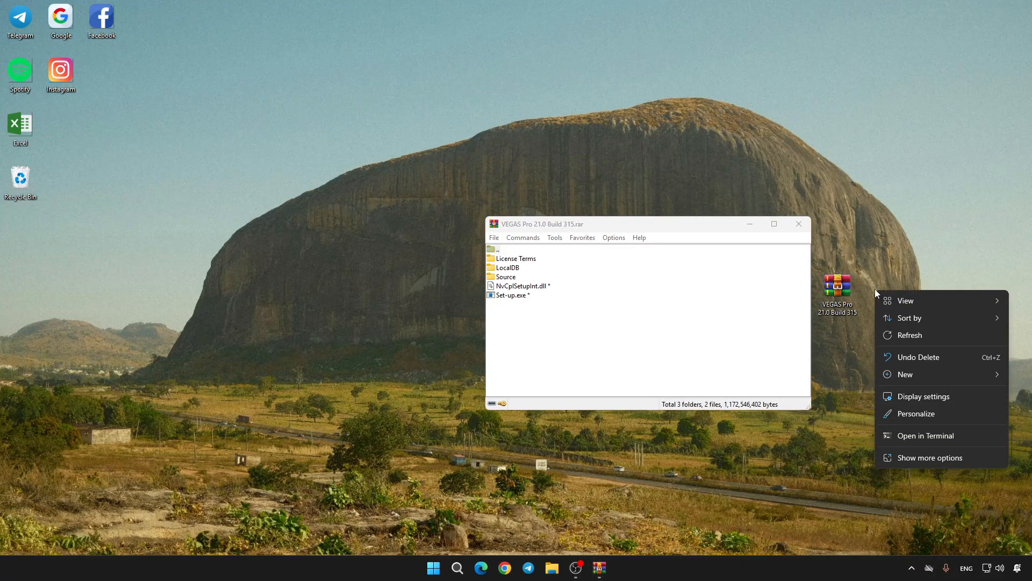
- Extract the VEGAS Pro 21.0 Build 315 archive into a new desktop folder
left_click(905, 374)
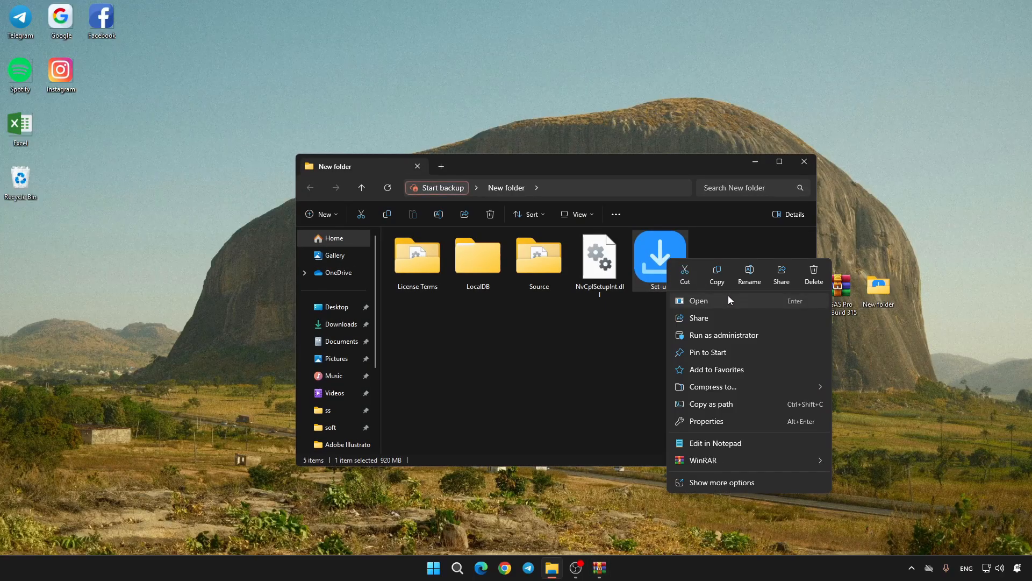
- Run the Set-up installer from the extracted New folder
left_click(699, 301)
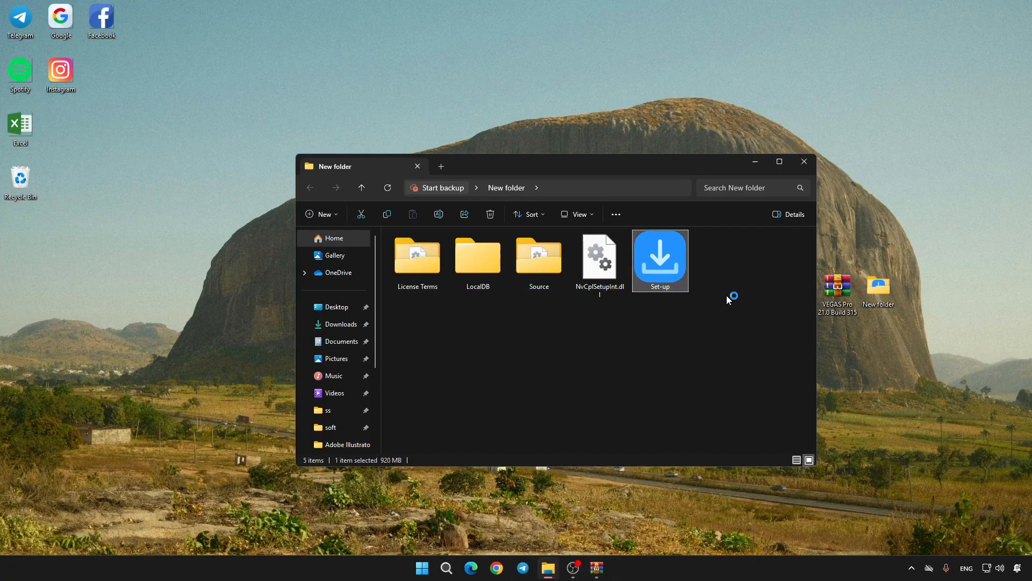
- Install VEGAS Pro 21.0 in English (United States), agreeing to the license terms
double_click(660, 256)
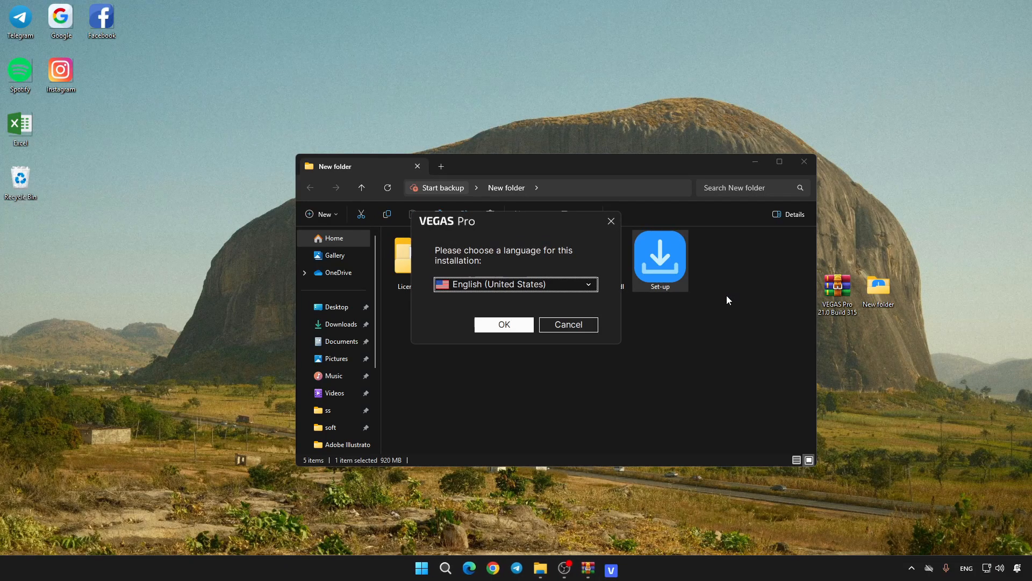
left_click(503, 325)
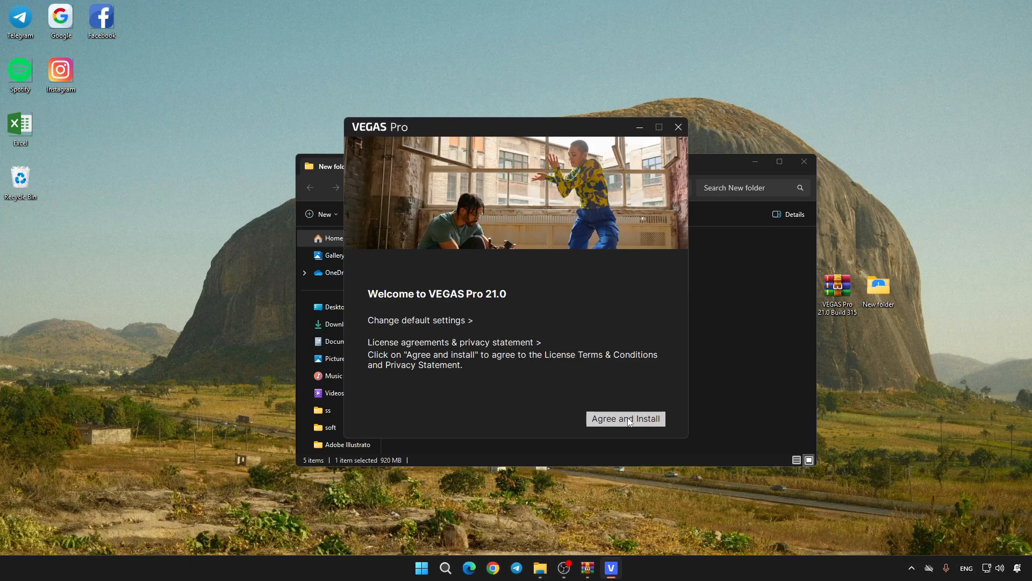
left_click(625, 418)
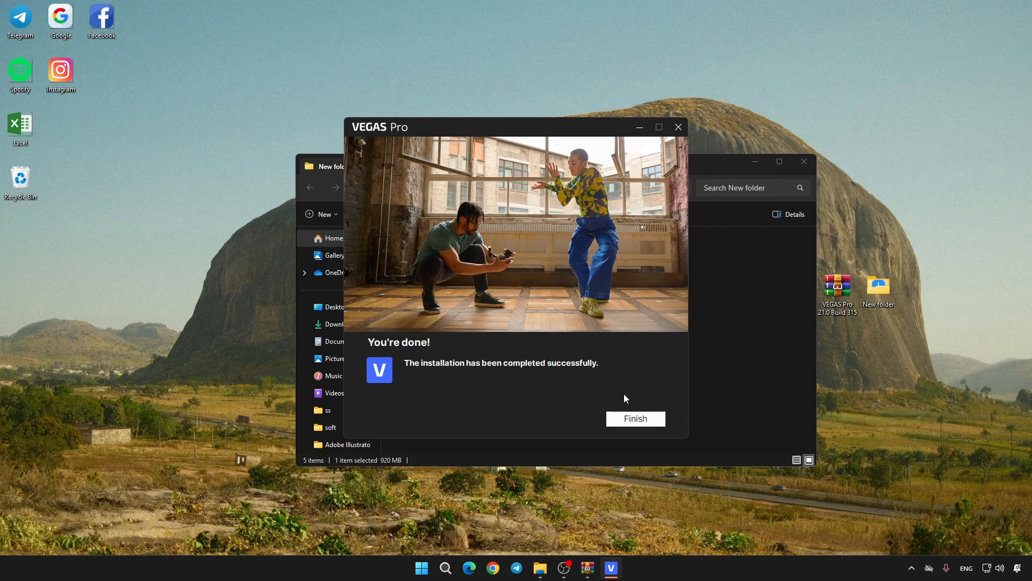
- Finish the installer so VEGAS Pro 21.0 launches to its Welcome screen
left_click(635, 419)
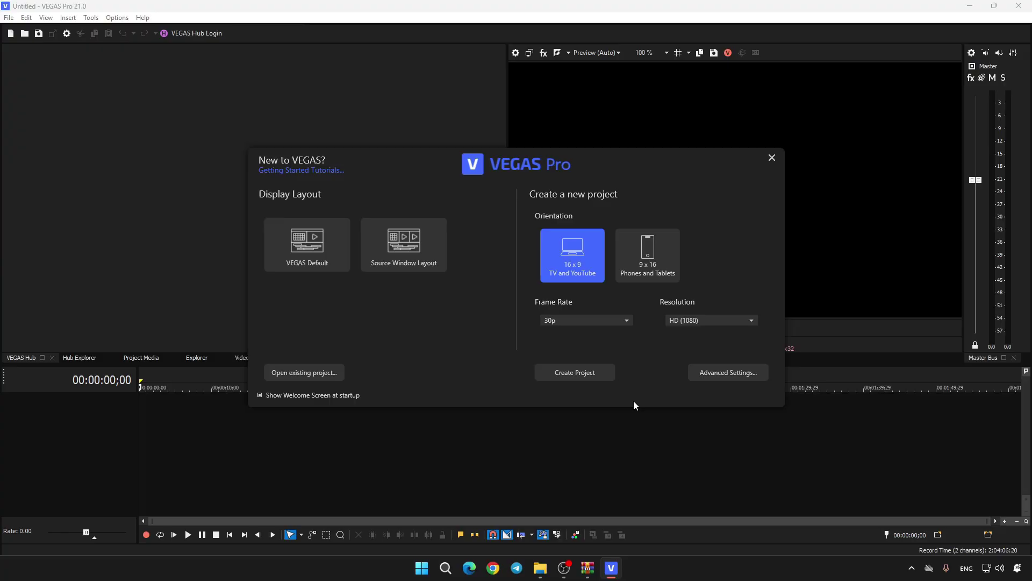
- Create a 16x9 30p HD 1080 project and browse Project Media, Video FX Color Curves and Media Generators
left_click(574, 372)
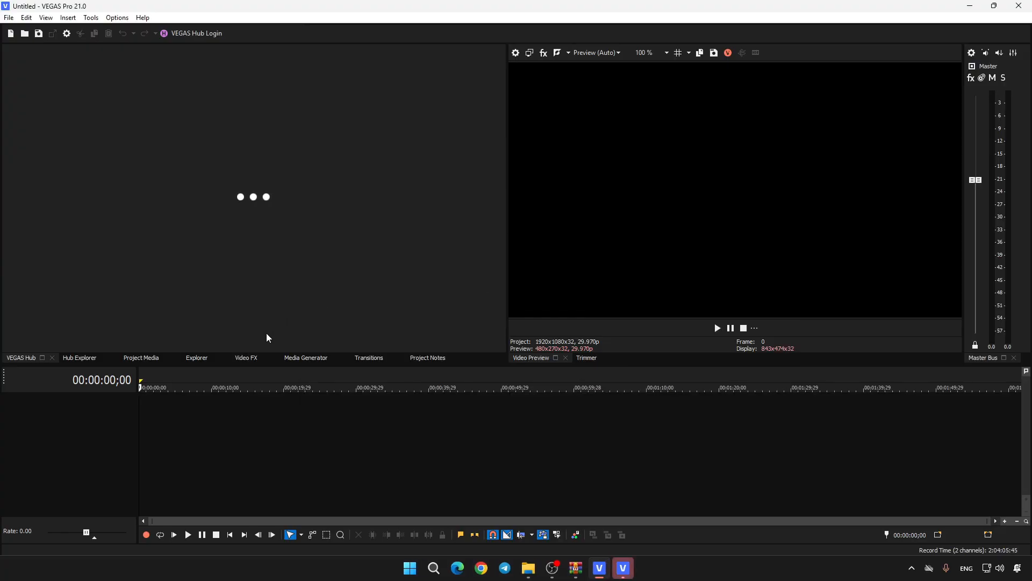
left_click(141, 358)
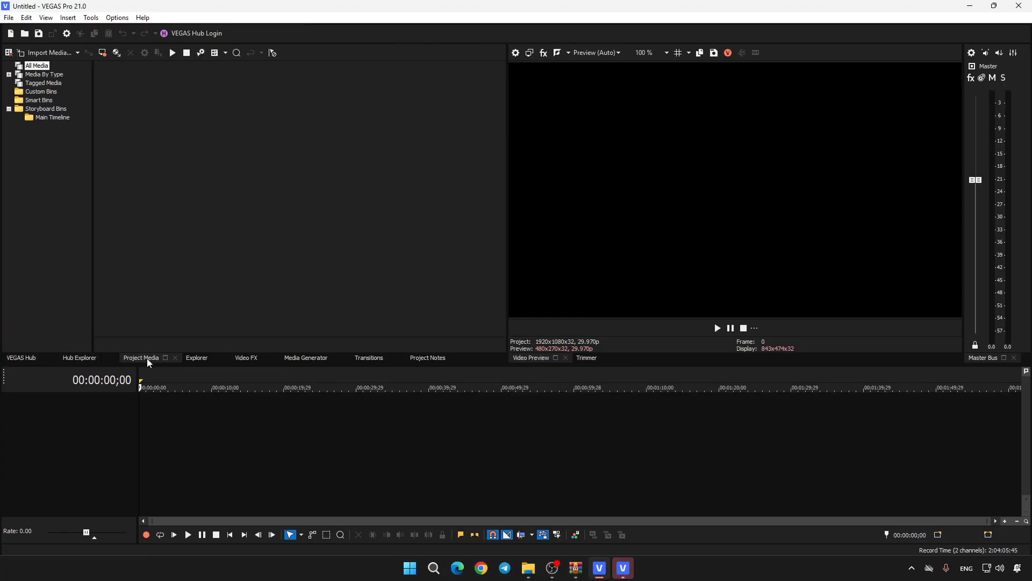
left_click(245, 358)
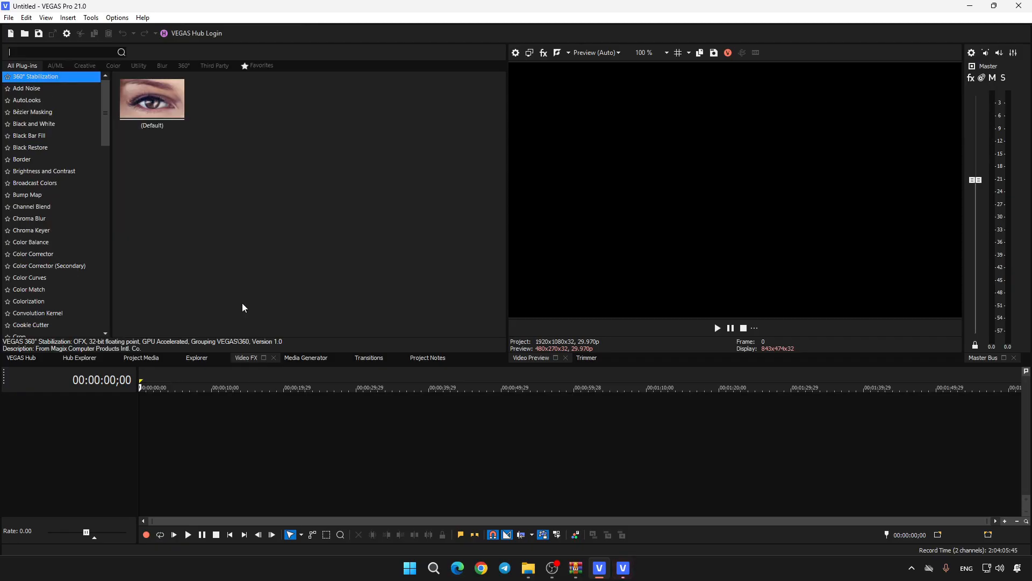
left_click(30, 277)
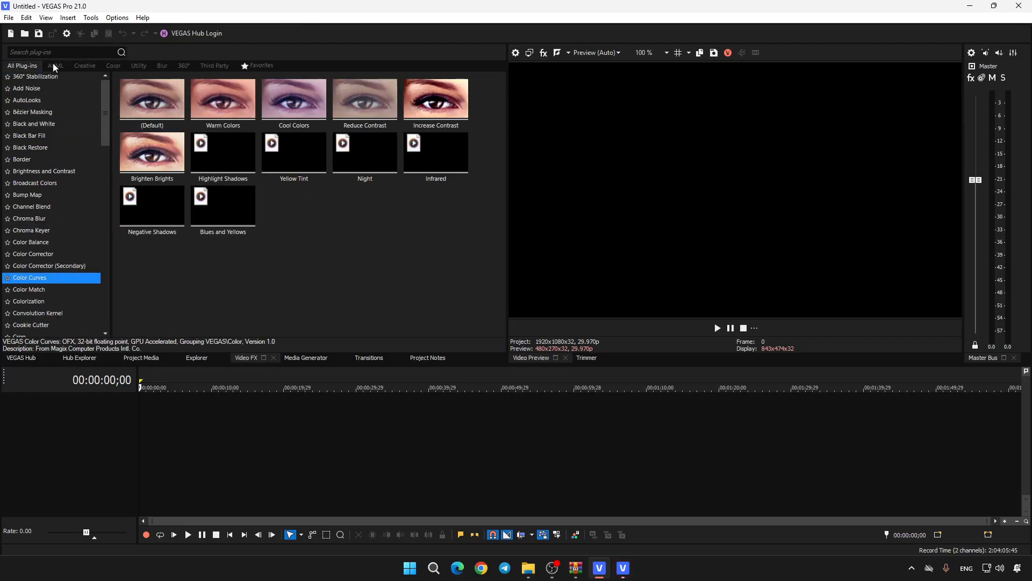
left_click(161, 65)
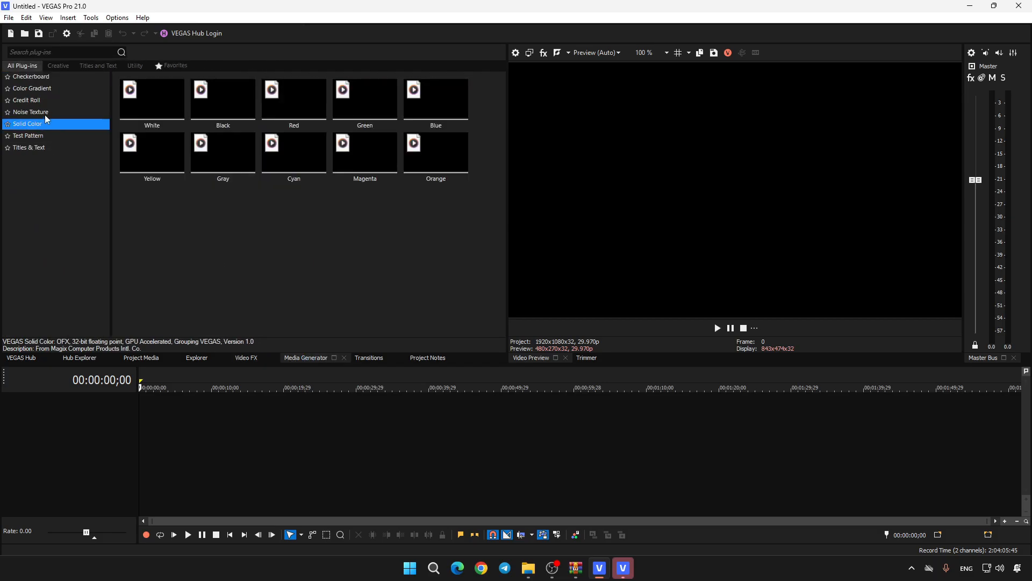
- Browse the Fades and Loop/Peels transitions, then show the Project Notes
left_click(368, 358)
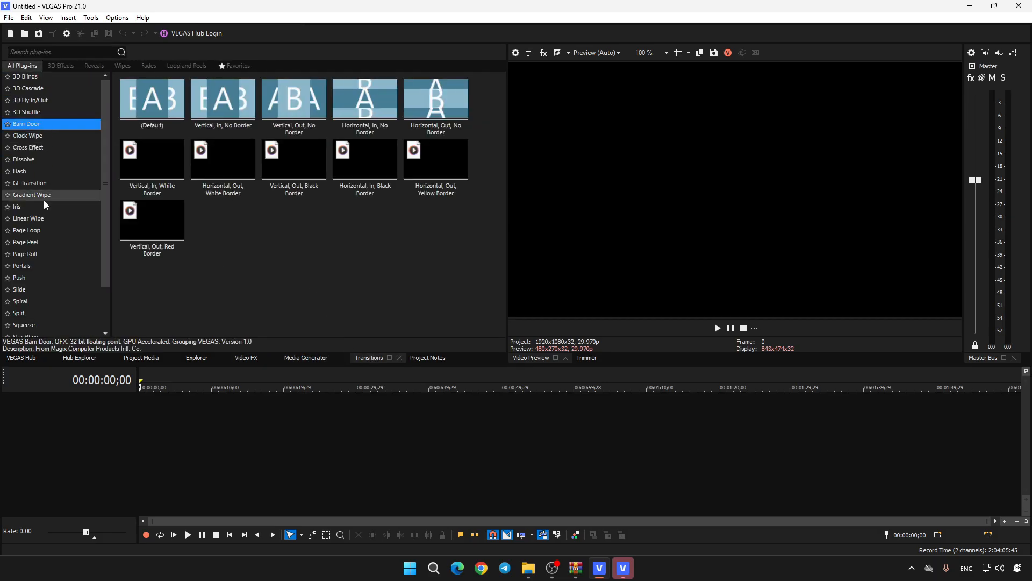
left_click(148, 65)
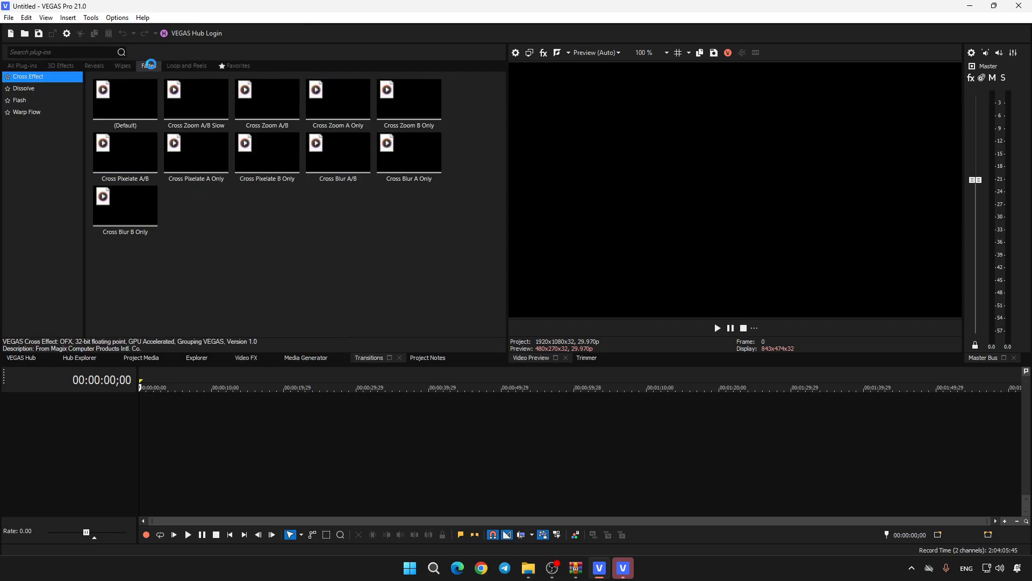
left_click(187, 64)
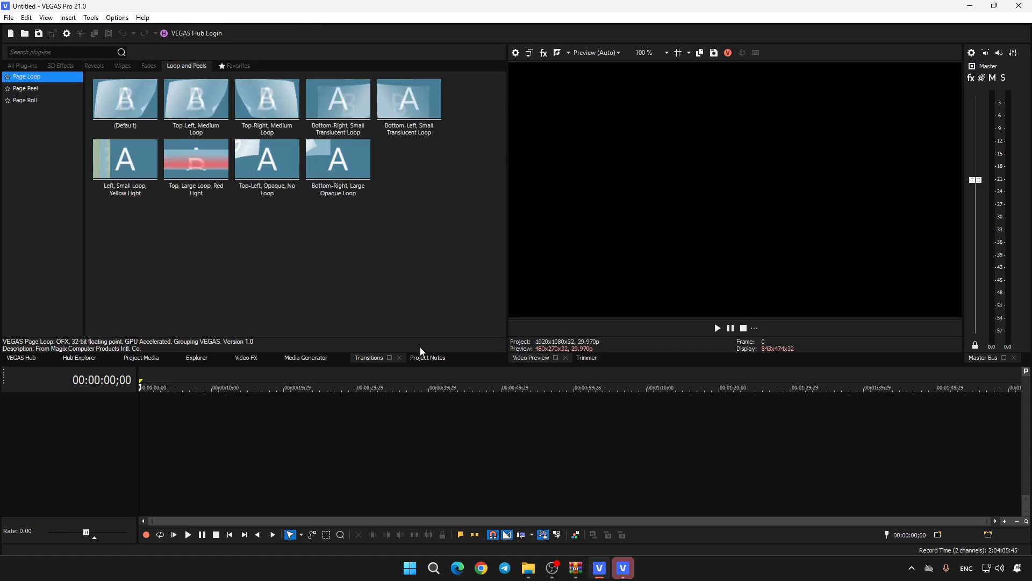
left_click(25, 17)
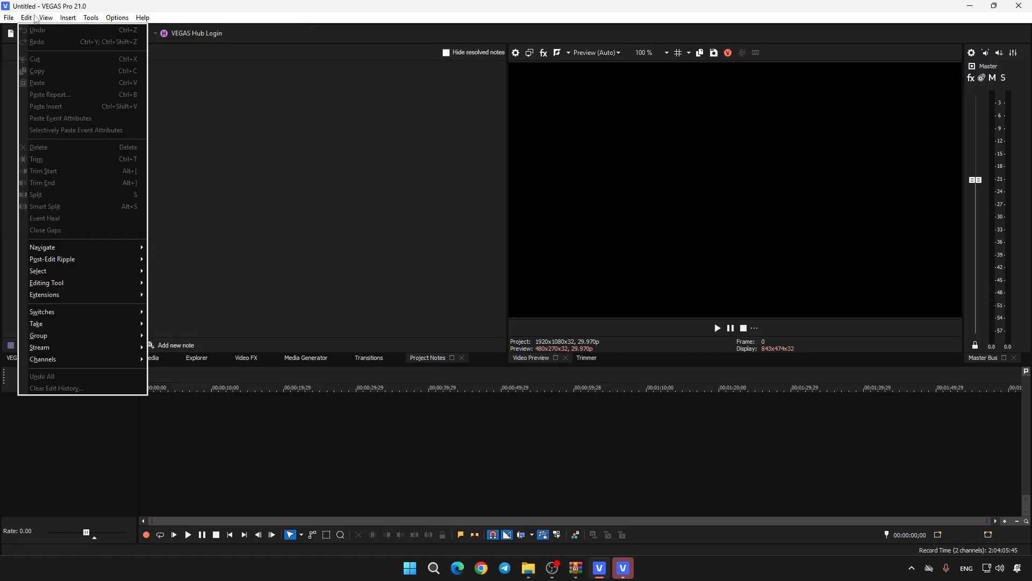
left_click(142, 17)
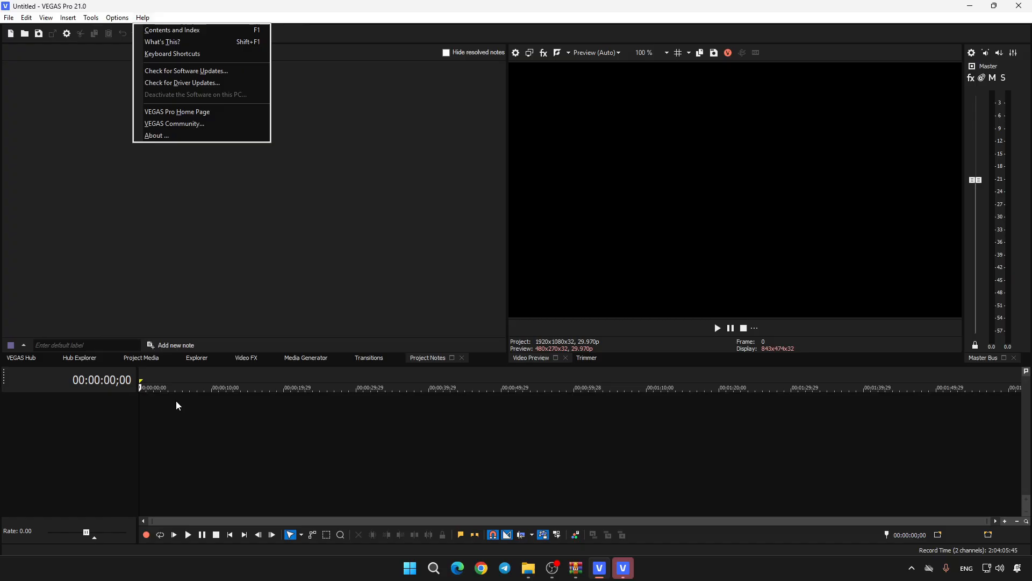
right_click(750, 198)
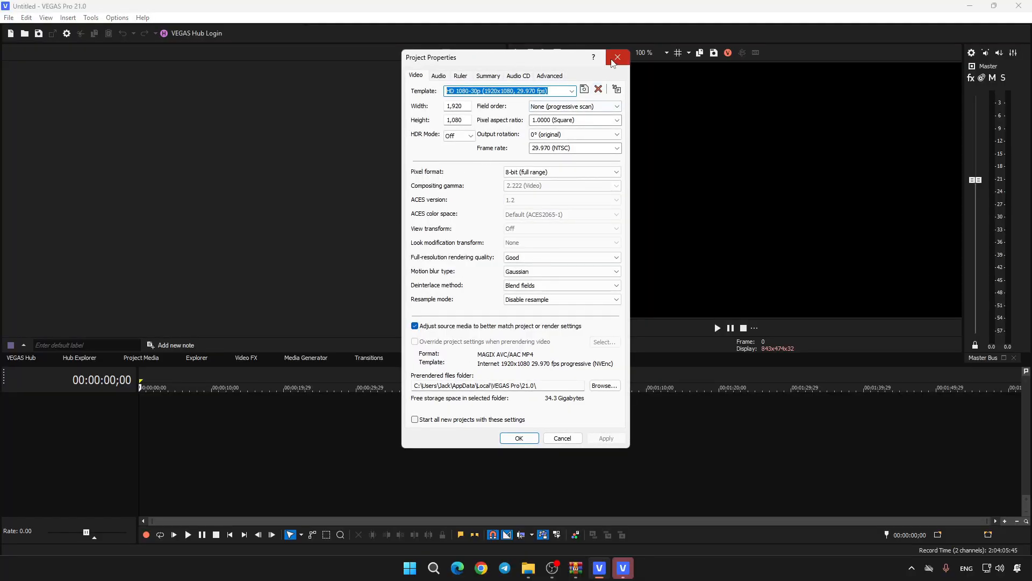
left_click(617, 57)
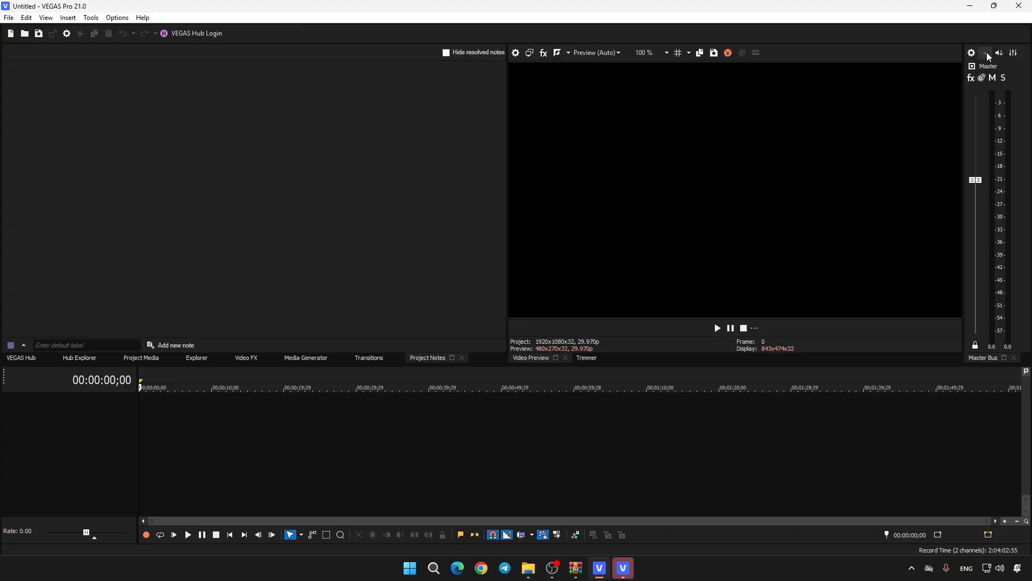
- Show the Mixing Console for the Master bus, dismissing the FX 1 plug-in chooser
left_click(1014, 52)
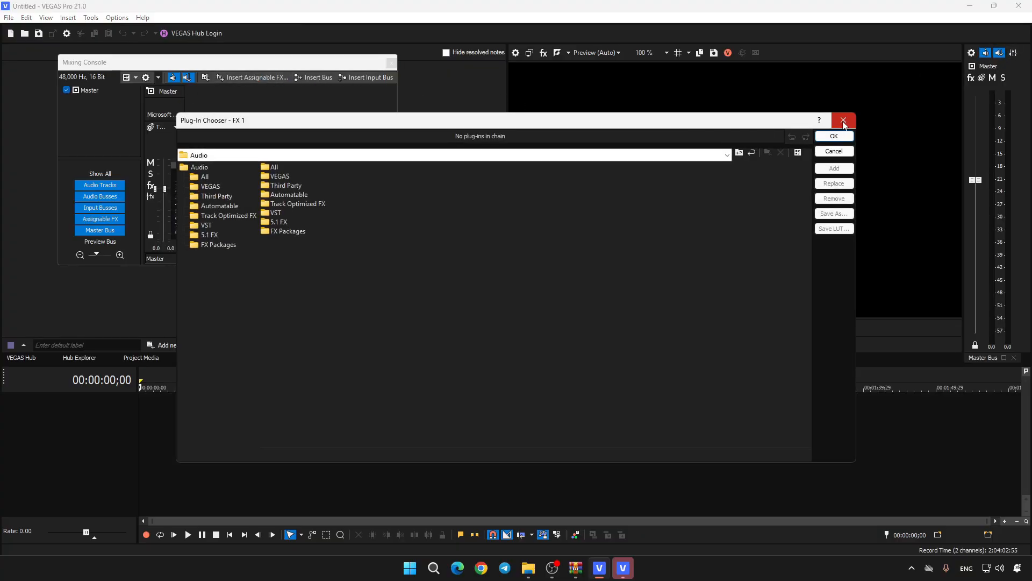
left_click(843, 120)
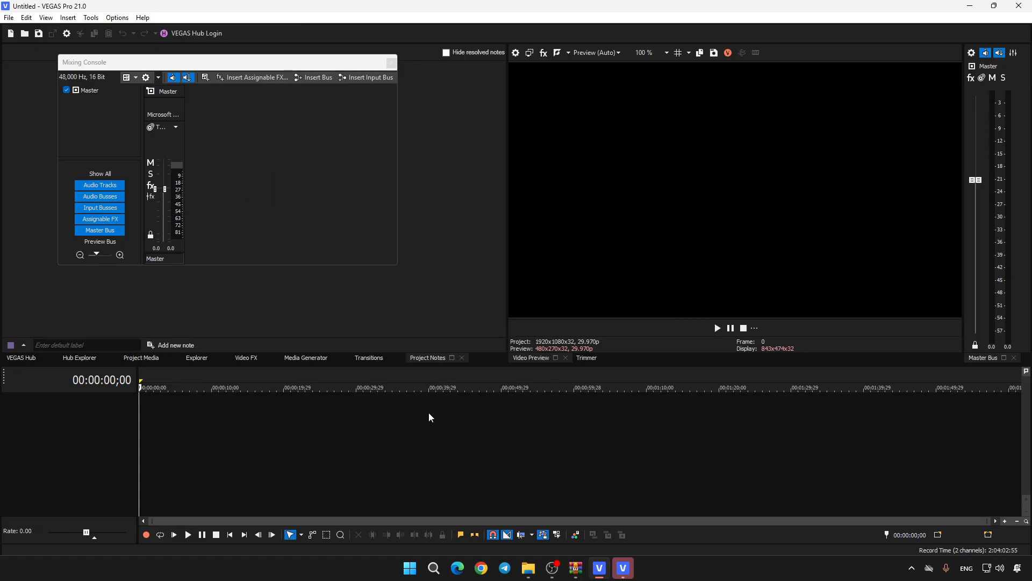